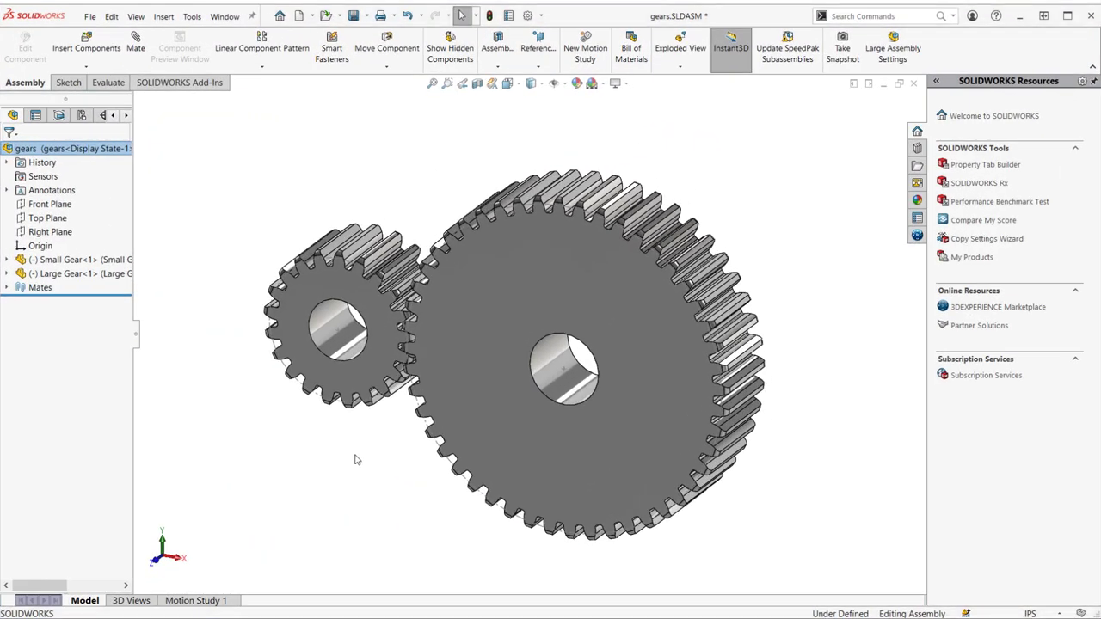
mouse_move(135, 43)
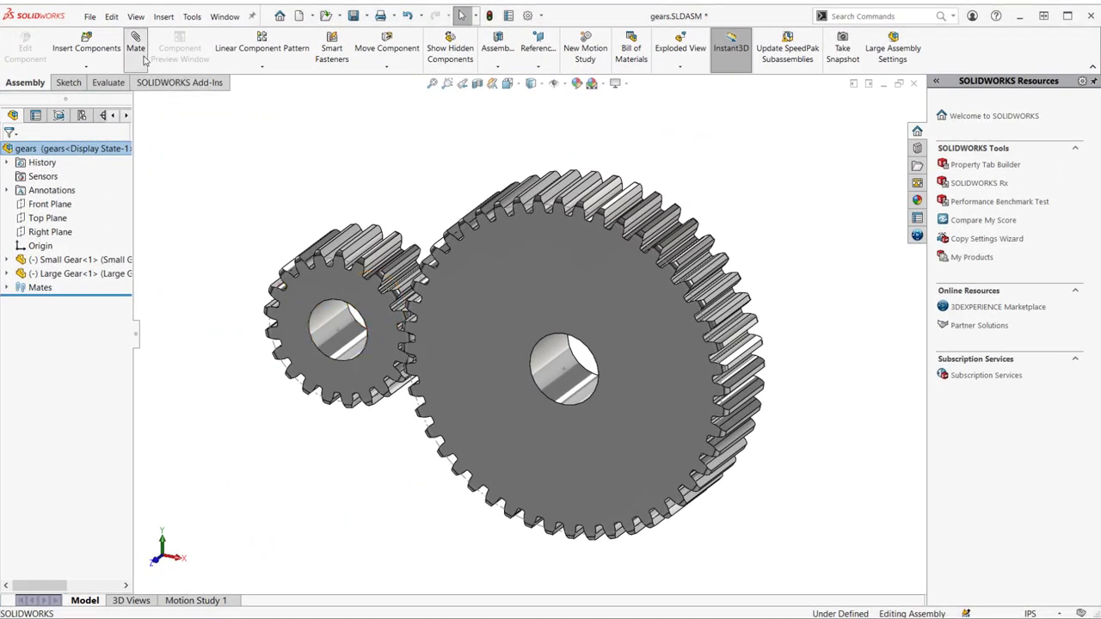
Step: Start a new mate and pick the Gear type under Mechanical mates
left_click(135, 47)
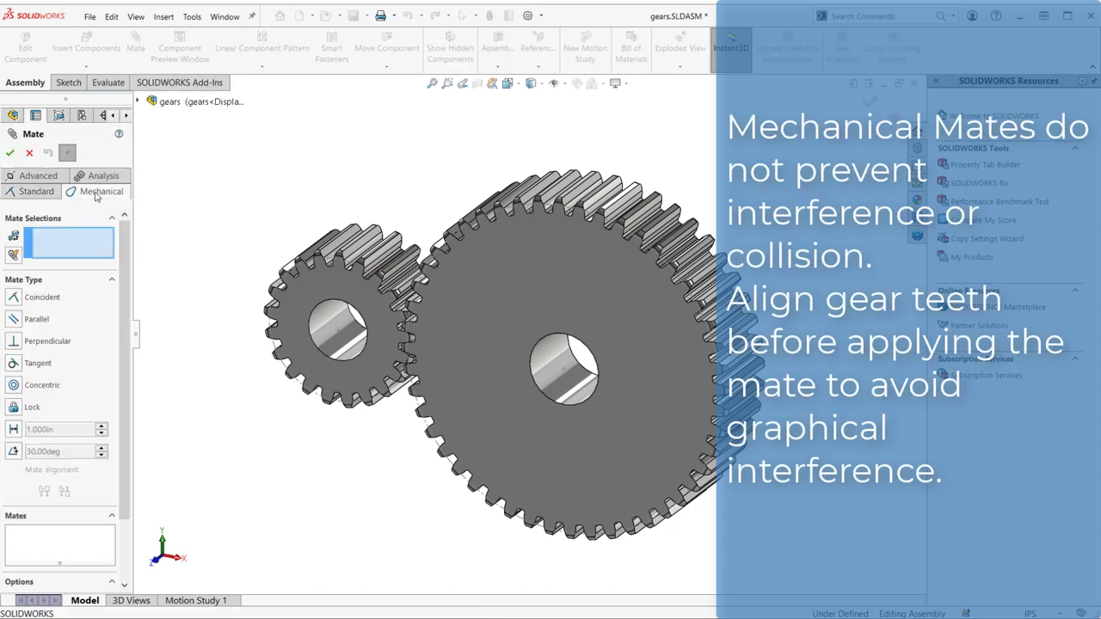
left_click(100, 191)
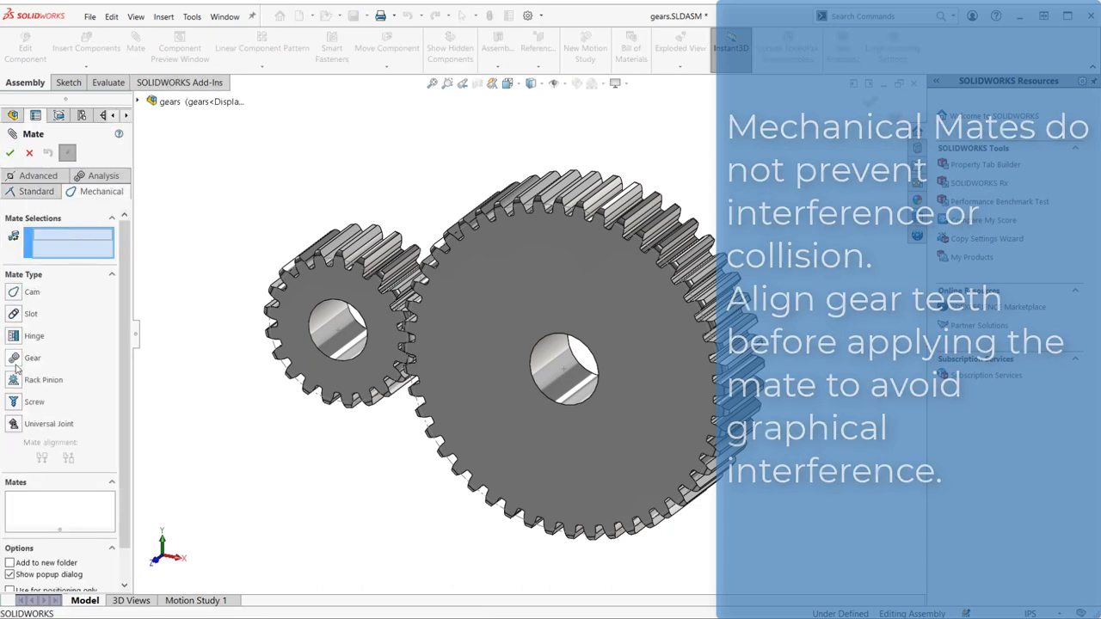
left_click(32, 358)
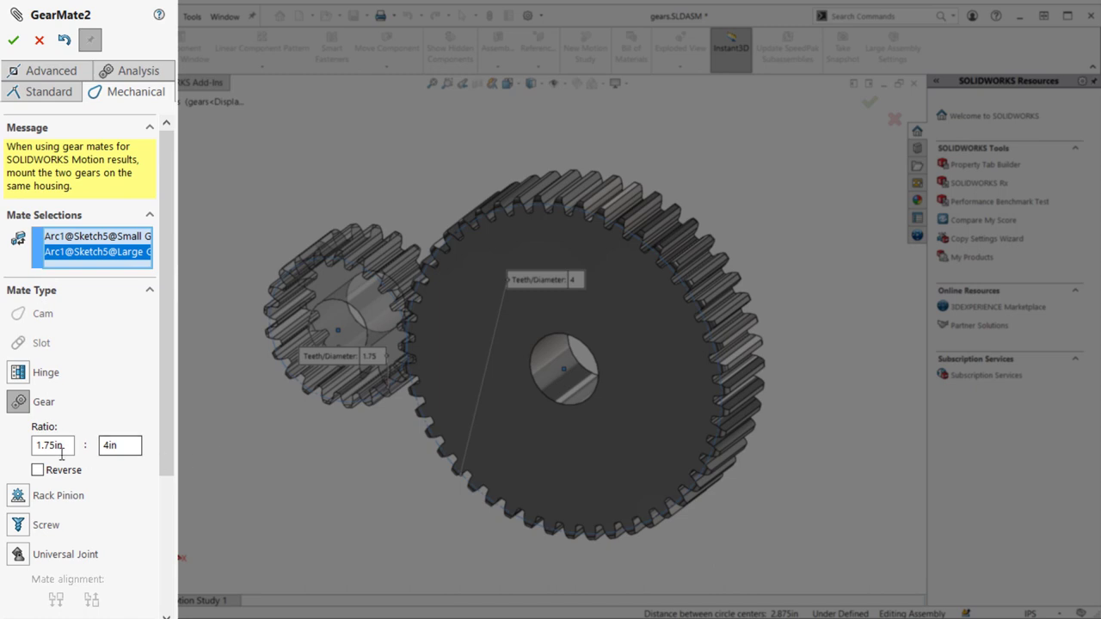
Step: Change the small gear's ratio value to 2.00
triple_click(52, 446)
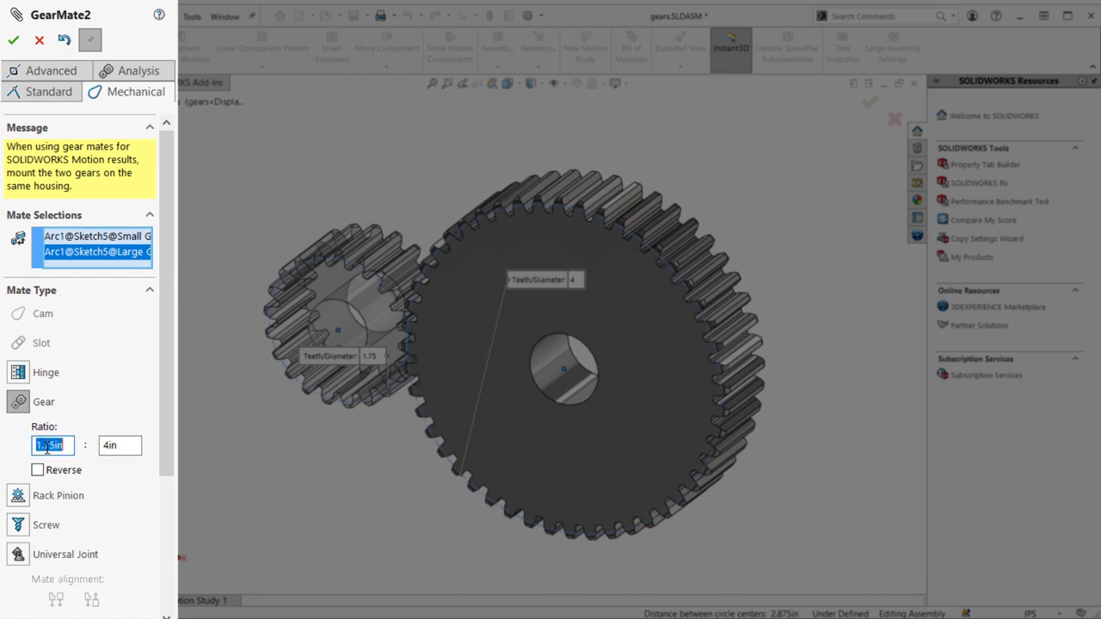
type("2.00")
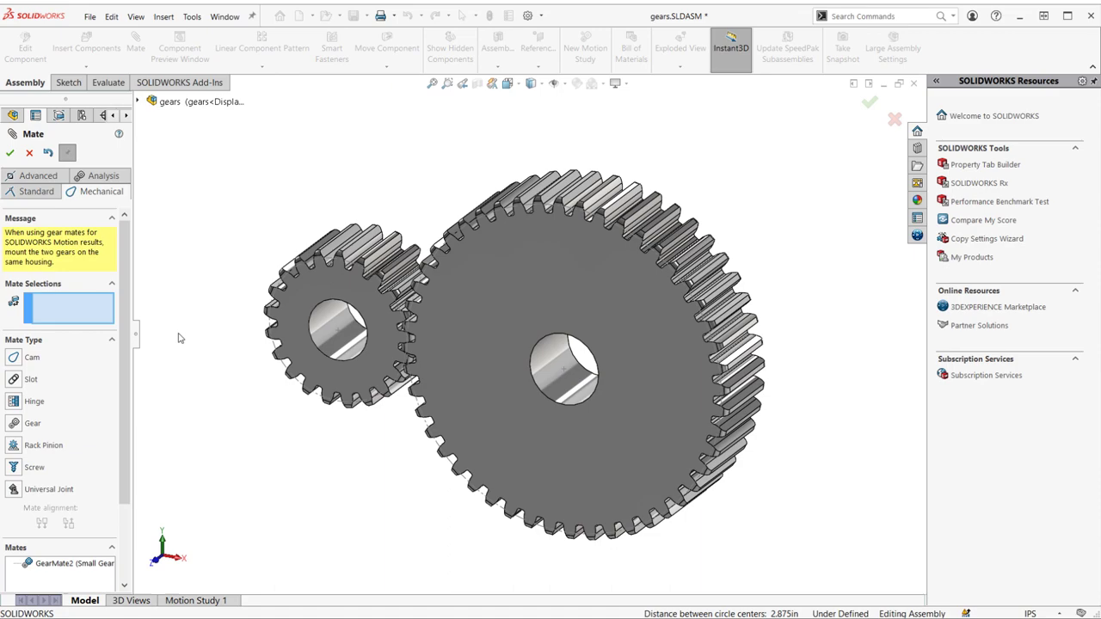
Step: Accept the gear mate and grab the small gear to spin both gears
left_click(10, 152)
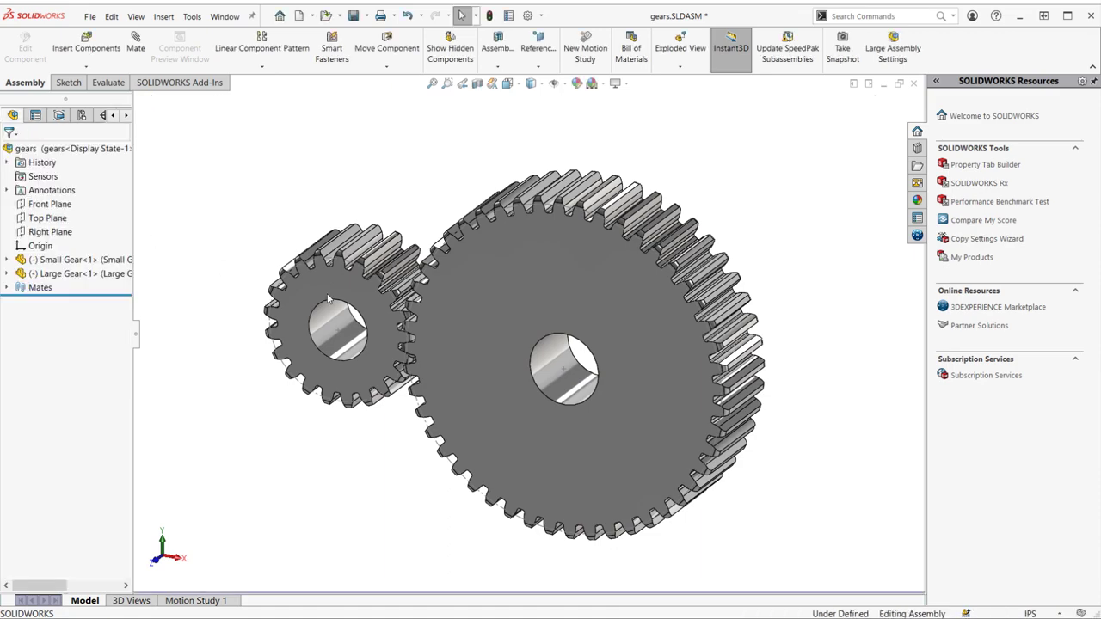
left_click(334, 331)
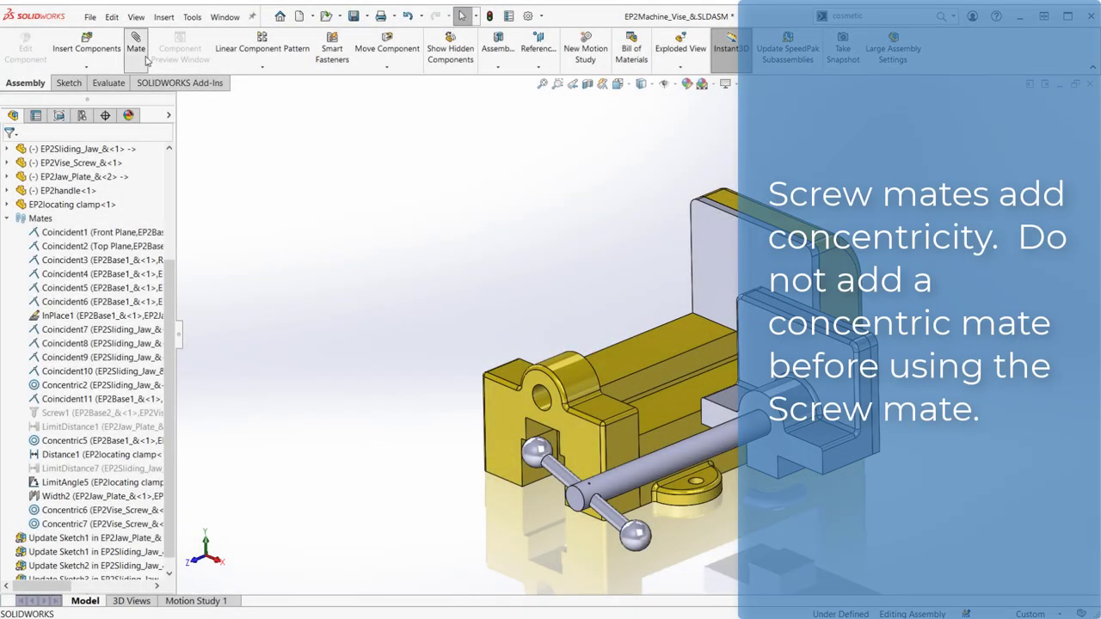
Step: Add a reversed screw mate, 10 per revolution, between vise screw and base
left_click(136, 48)
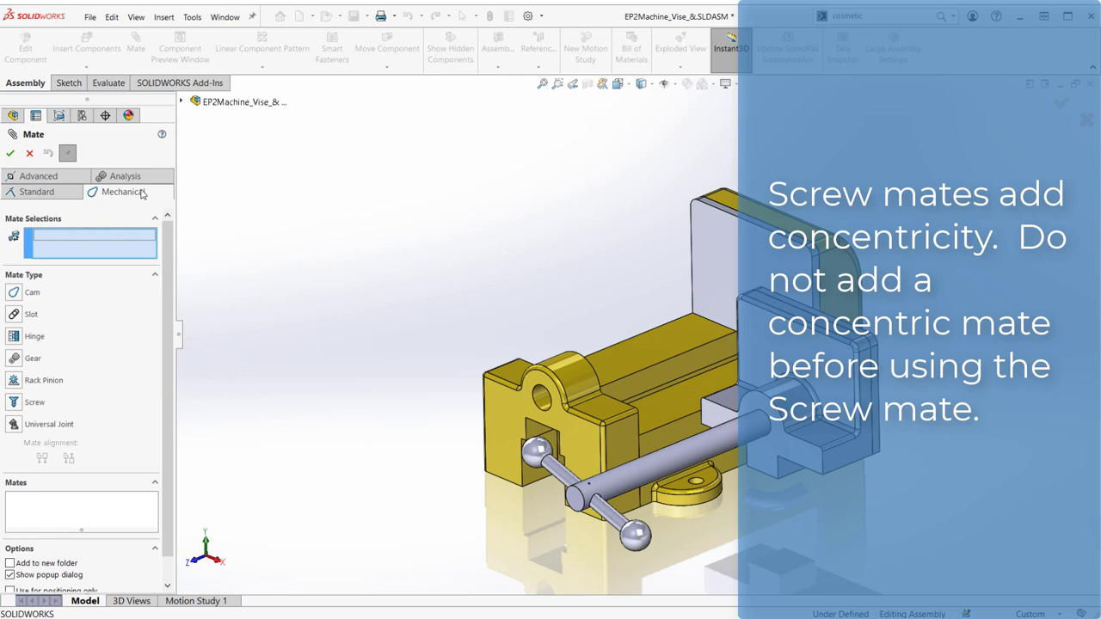
left_click(34, 401)
type("10")
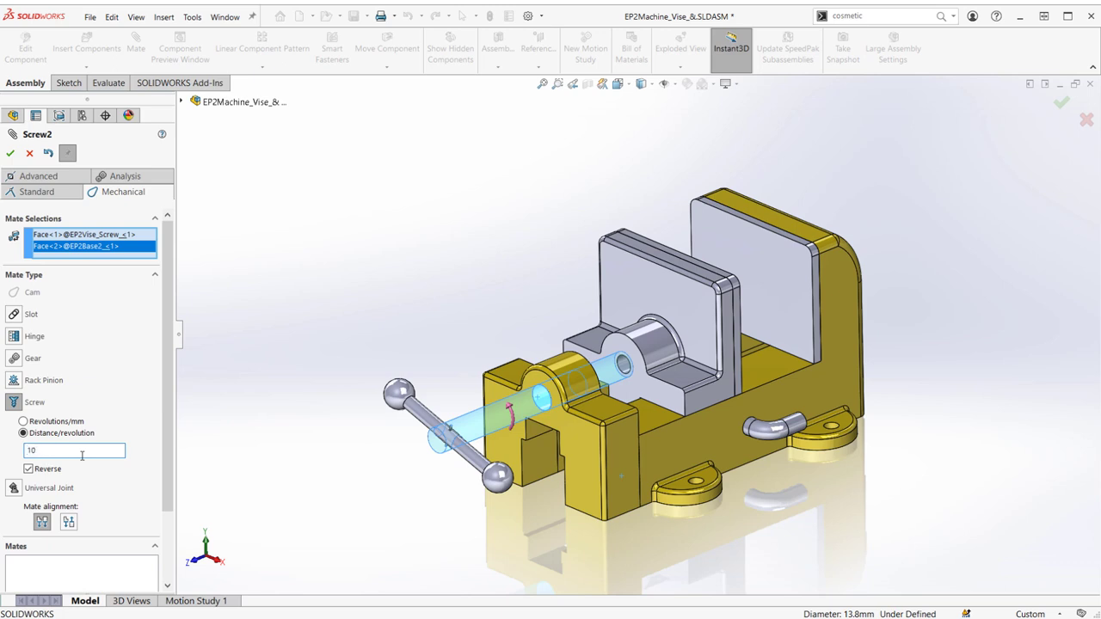
left_click(11, 153)
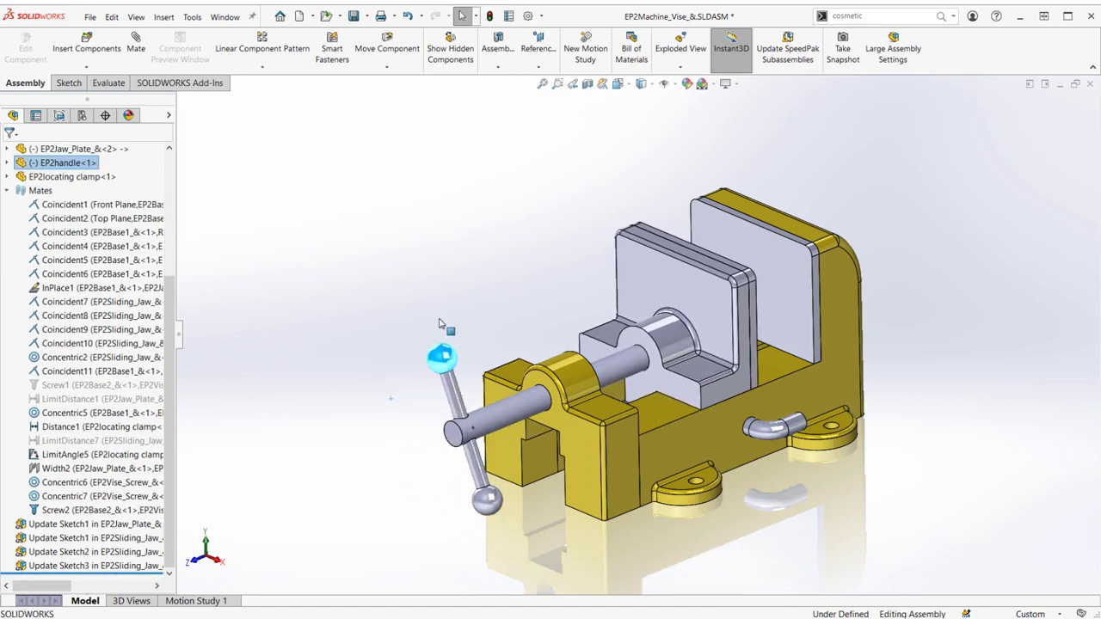
Step: Turn the vise handle back and forth to watch the jaw slide
left_click_drag(441, 362, 501, 490)
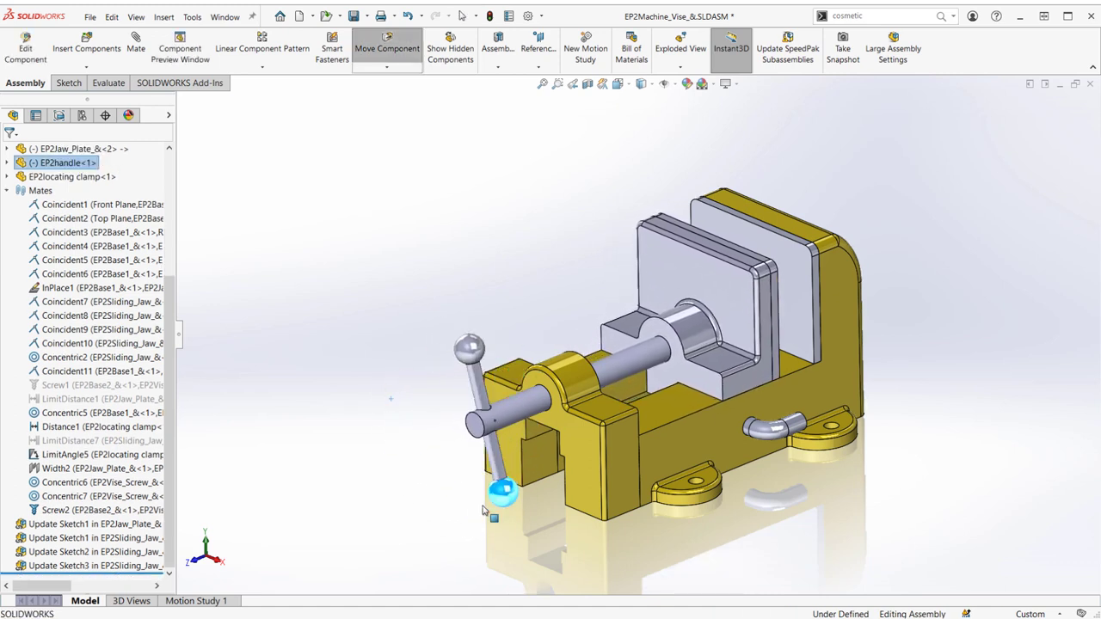
left_click_drag(503, 491, 555, 396)
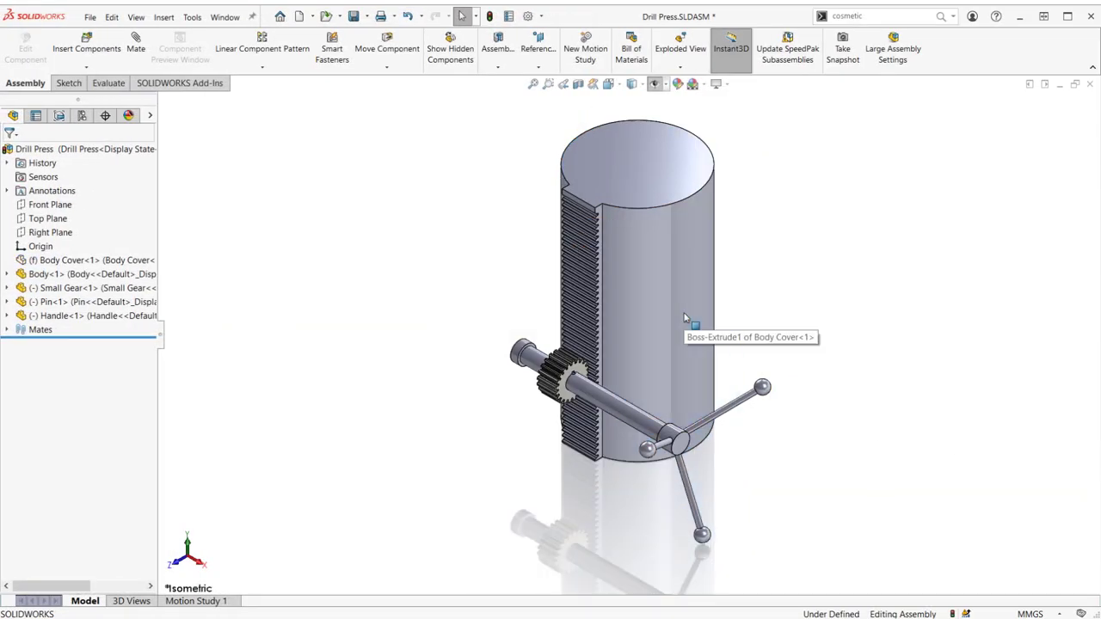
mouse_move(523, 307)
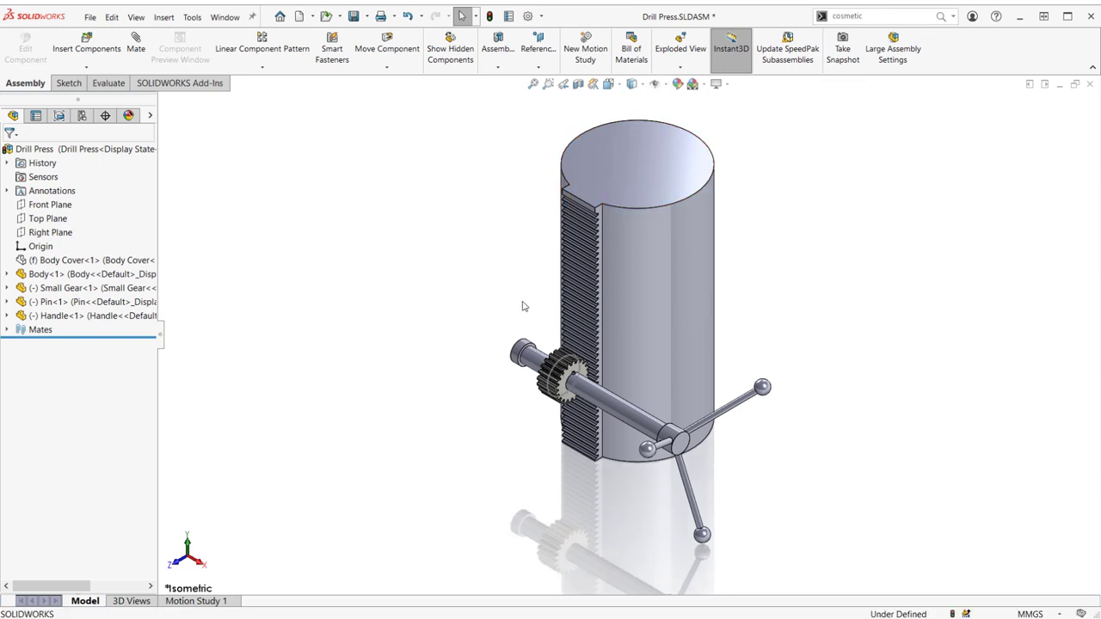
Step: Mate the body's rack edge to the small gear's pitch circle, direction reversed
left_click(136, 43)
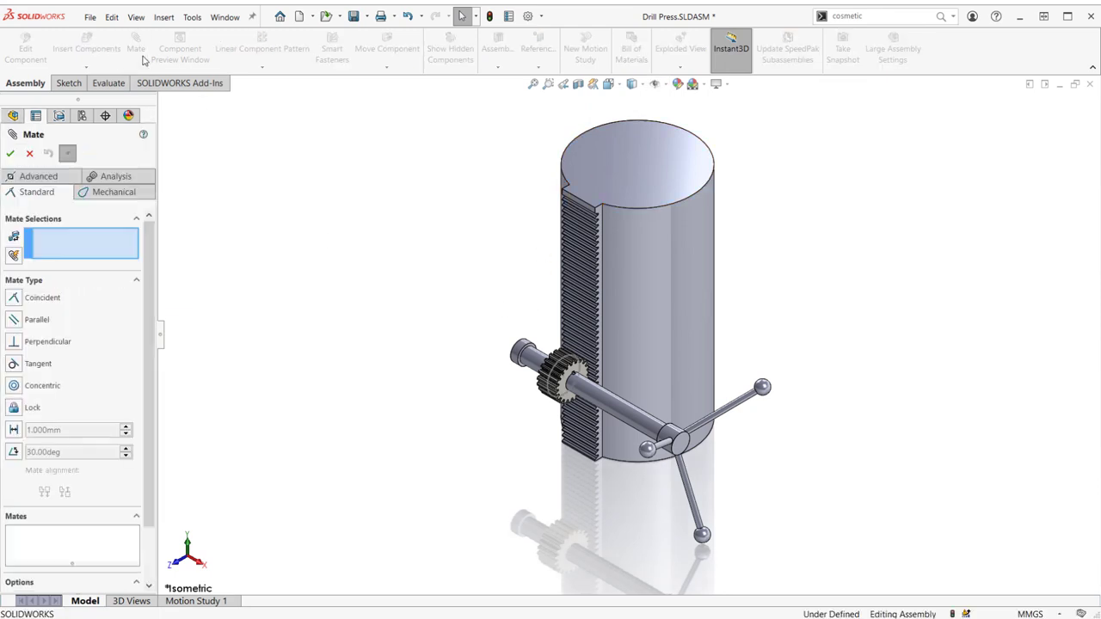
left_click(113, 192)
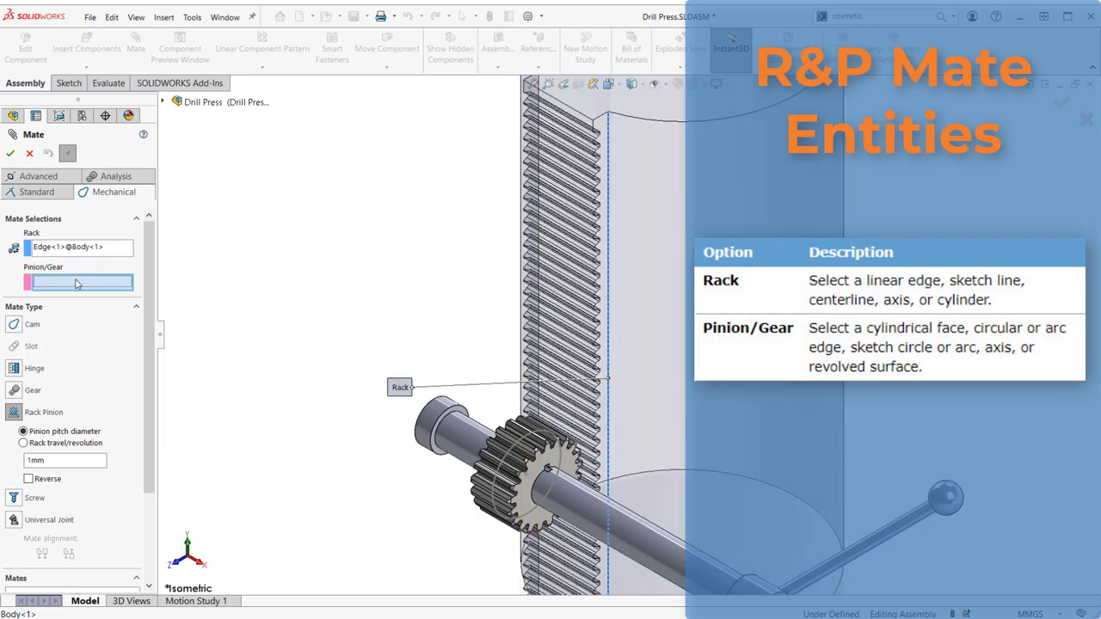
left_click(529, 469)
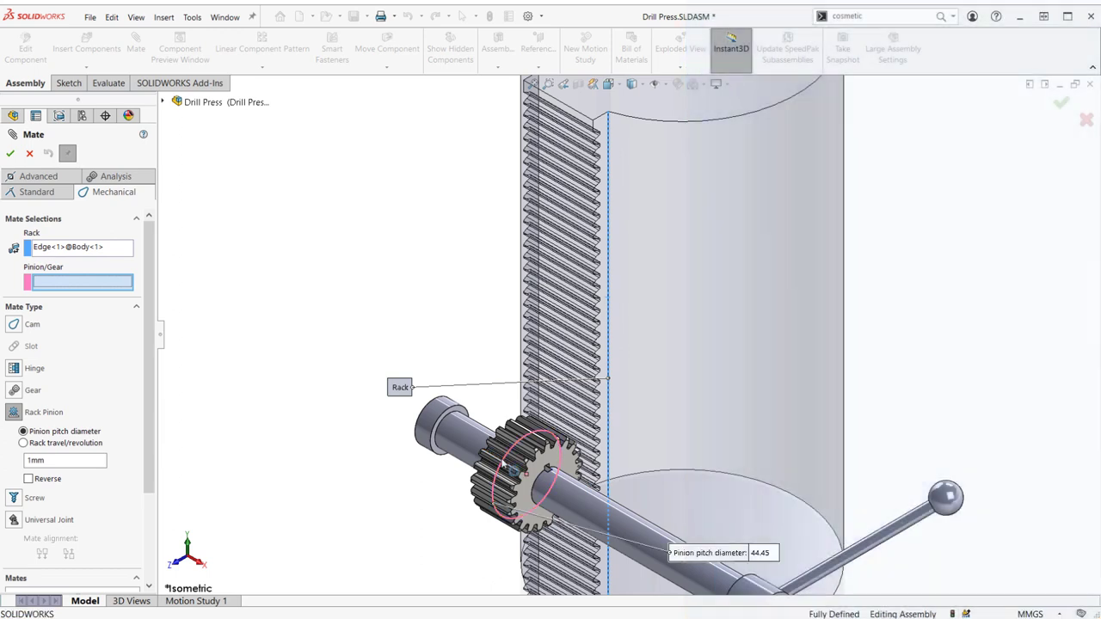
left_click(524, 473)
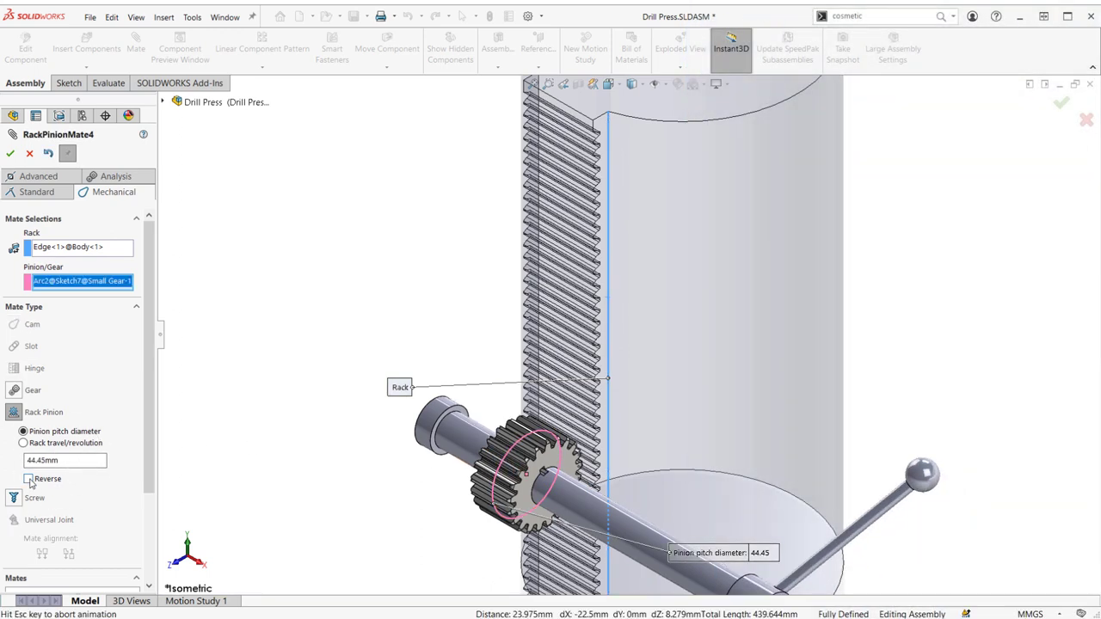
left_click(28, 479)
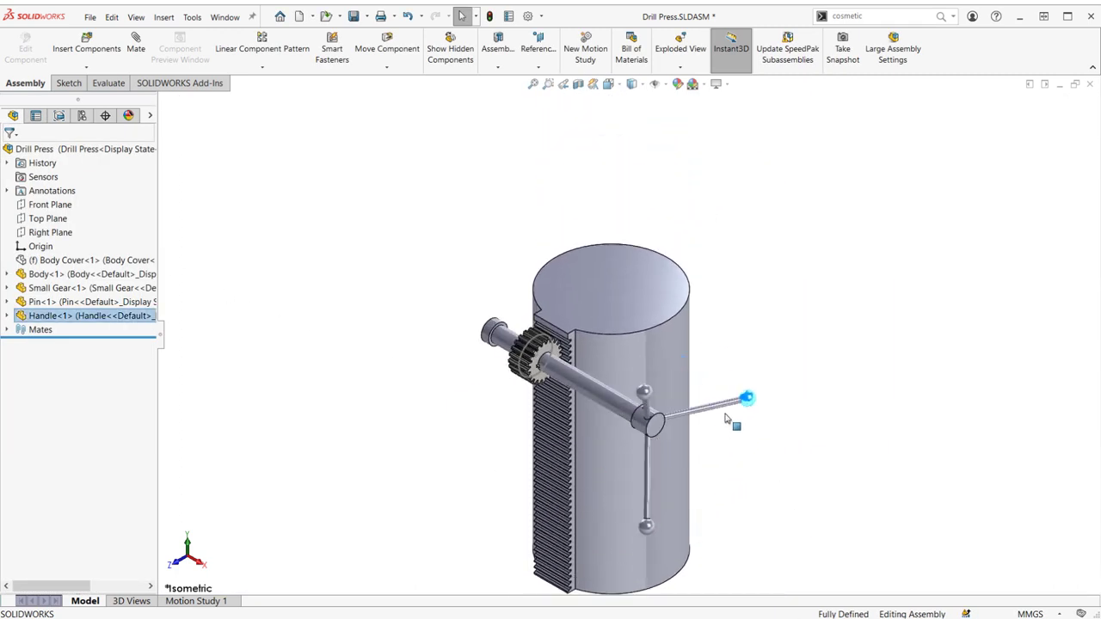
Step: Drag the drill press handle end to rotate the pinion and move the body
left_click_drag(746, 398, 705, 351)
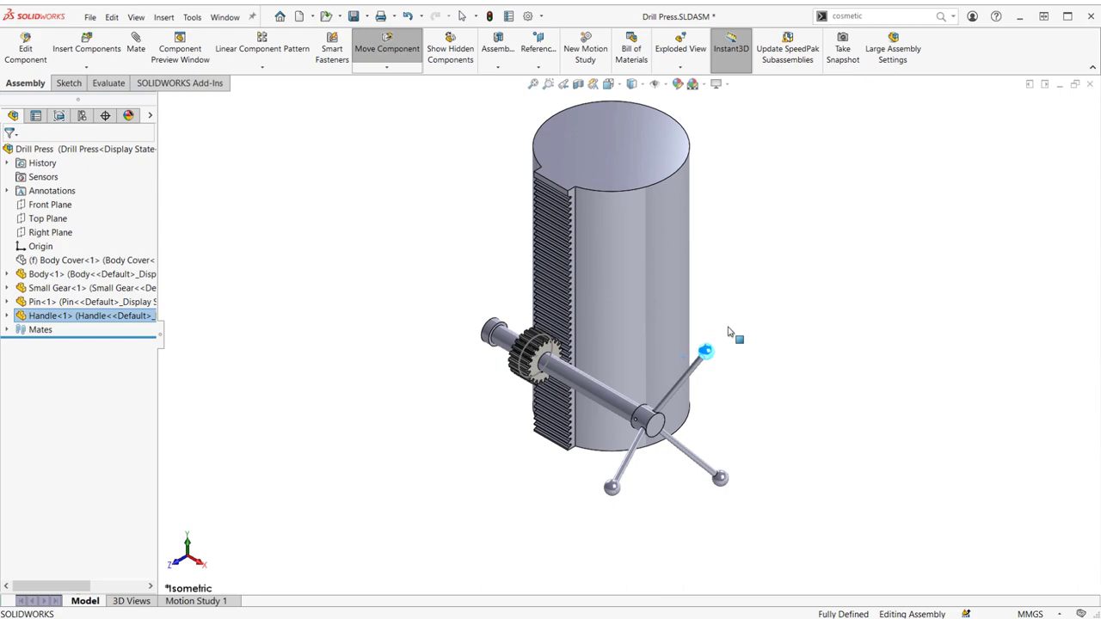